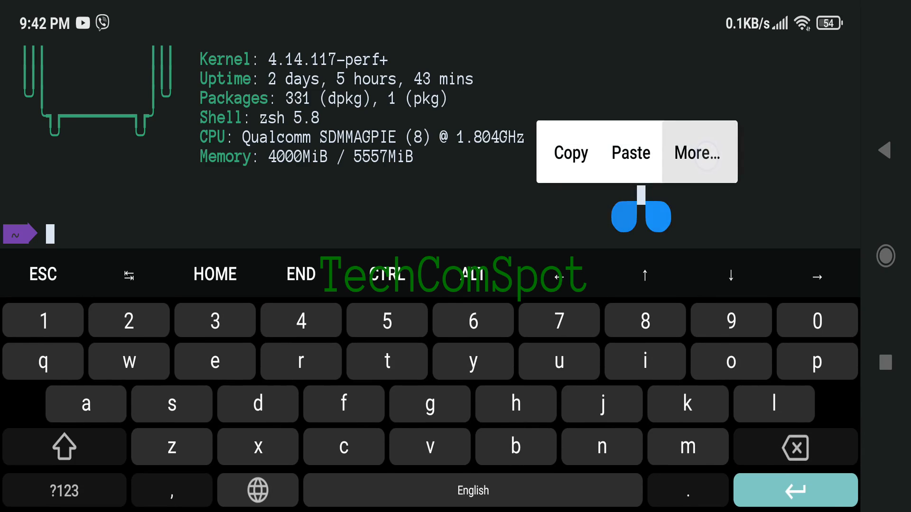
# Step: Dismiss the text selection popup over the open termux.properties file in nano
pyautogui.click(697, 153)
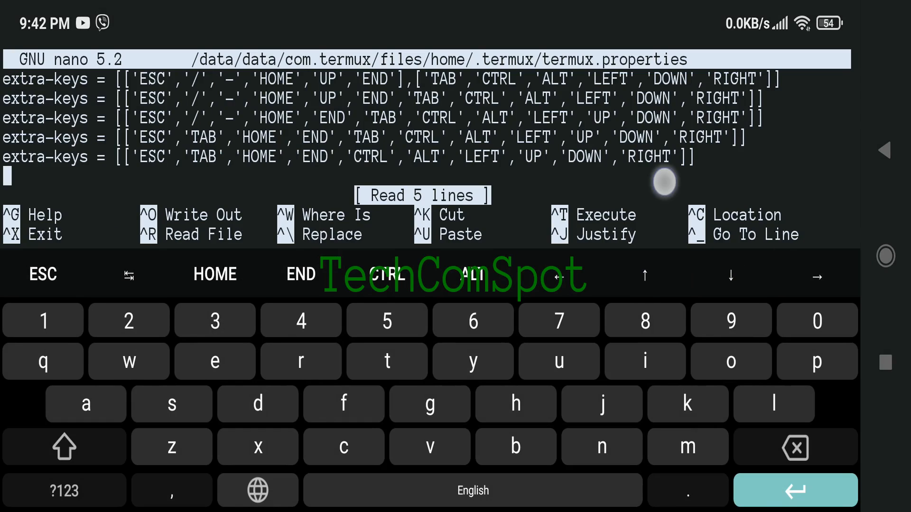
# Step: Add 'use-black-ui = true' to termux.properties, then save, exit nano and type exit
pyautogui.write('use-black-ui = true')
pyautogui.write('exit')
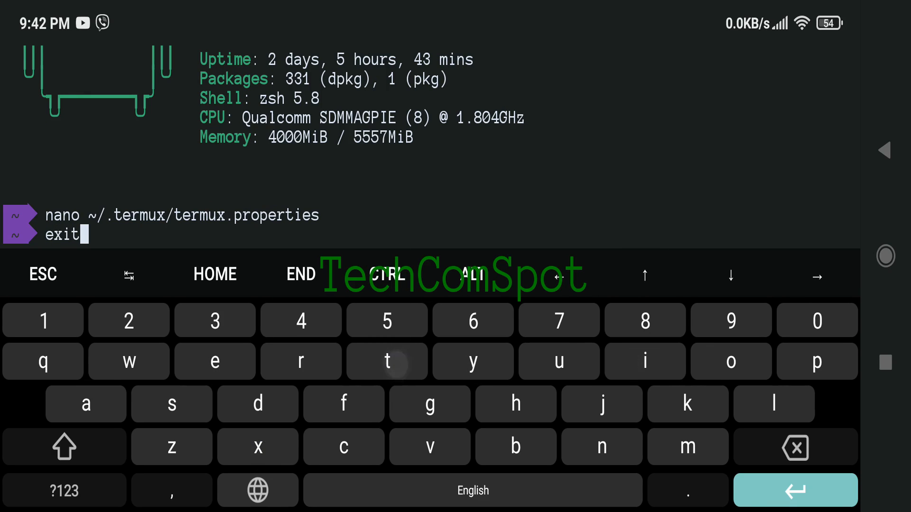
# Step: End the session, start a fresh Termux session, and open the More… options list
pyautogui.click(795, 490)
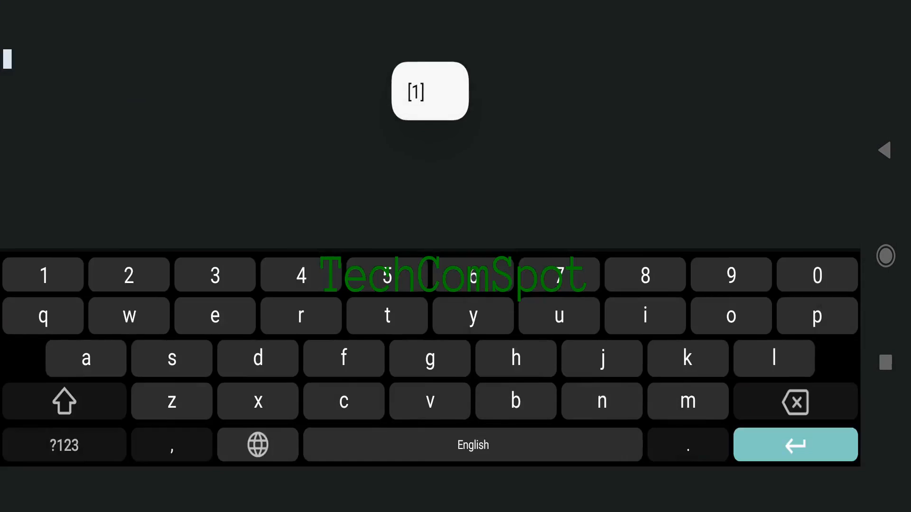
pyautogui.click(794, 444)
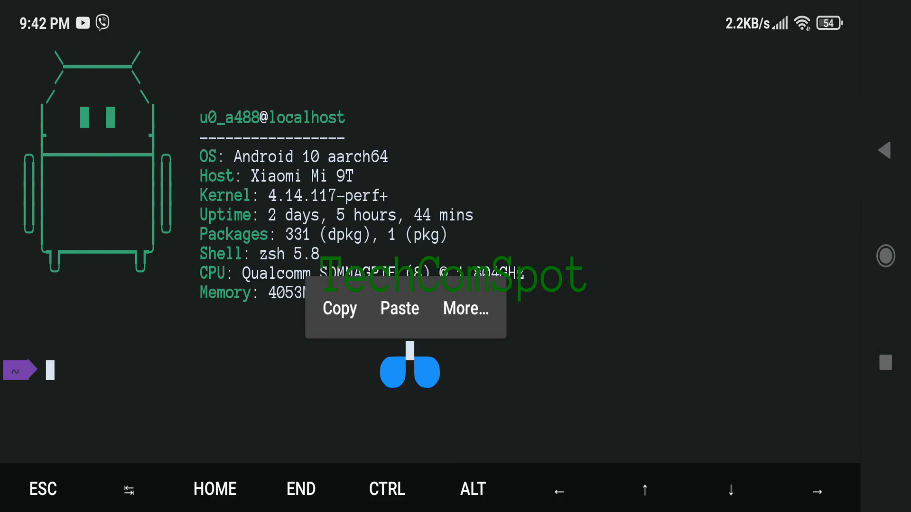
pyautogui.click(465, 308)
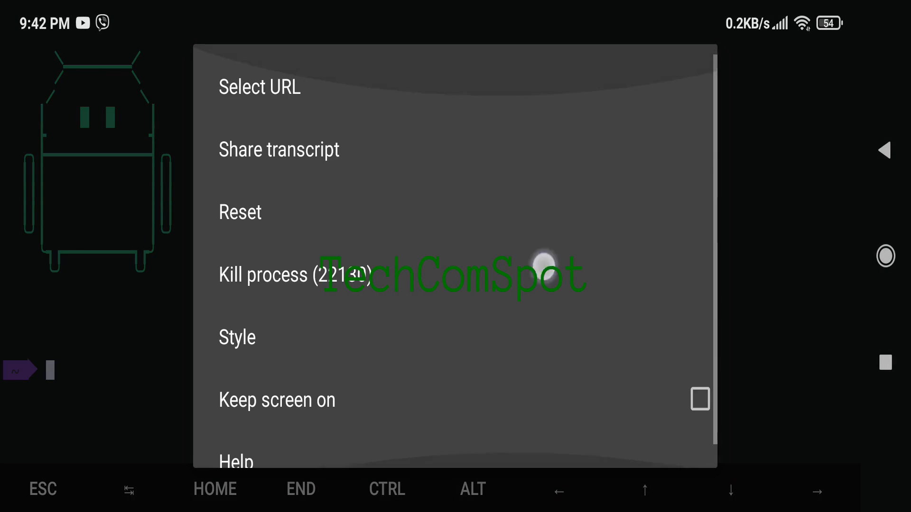